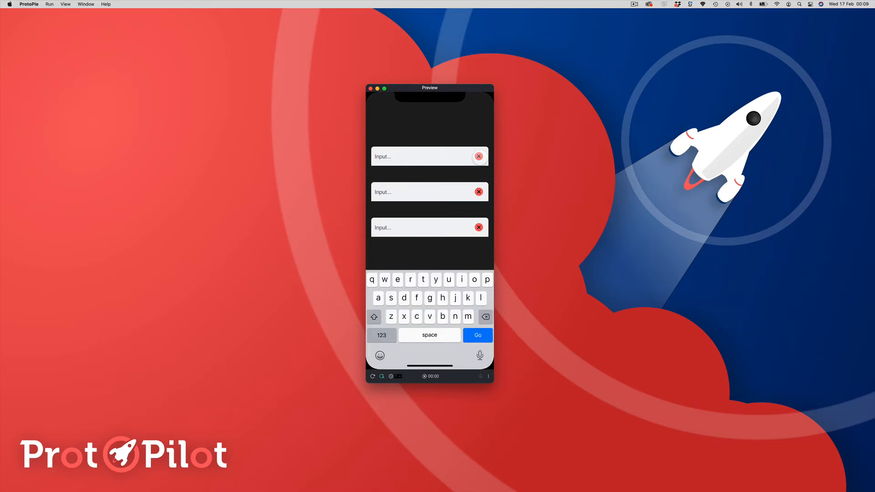
Step: Type 'faf' into the first input field, then clear it back to its placeholder with X
{"action": "type", "text": "fafafaffafa"}
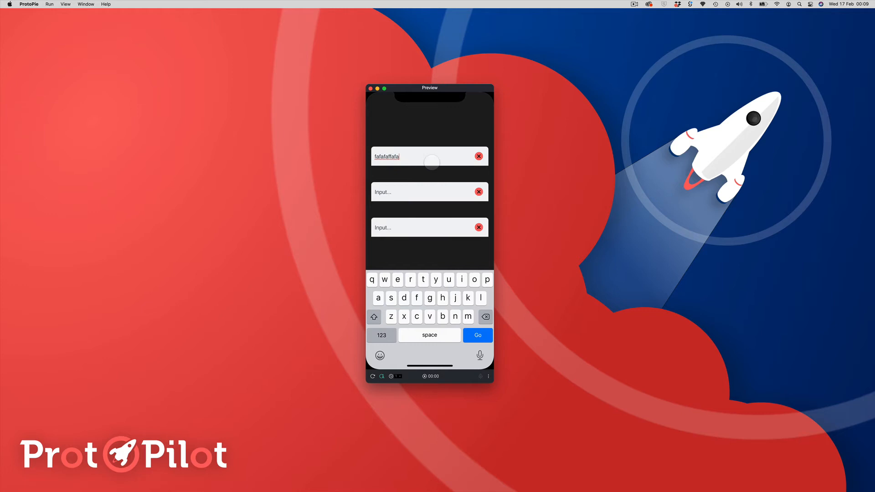
{"action": "left_click", "coordinate": [478, 157]}
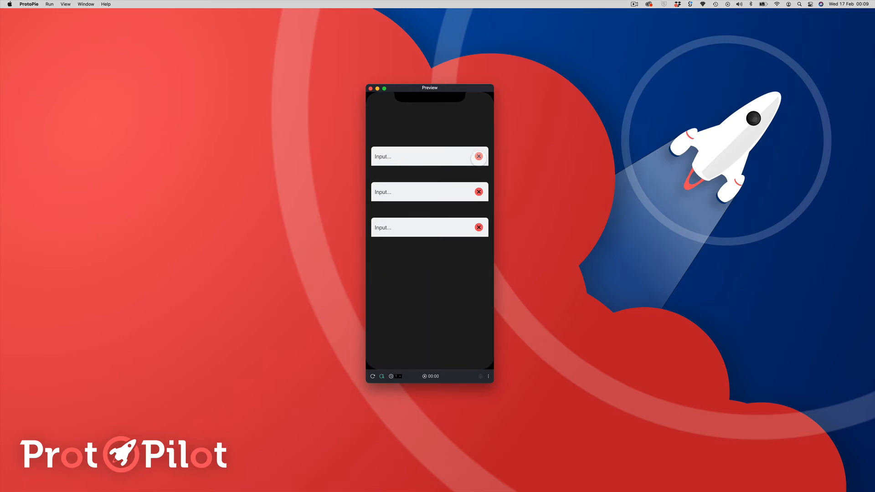